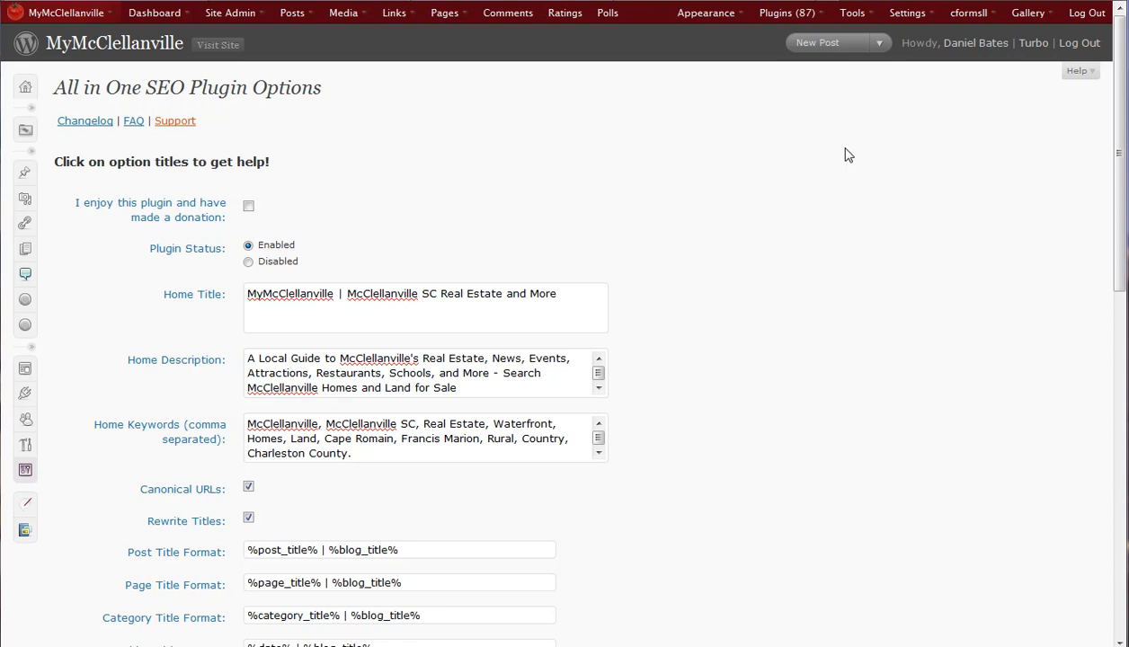
mouse_move(467, 151)
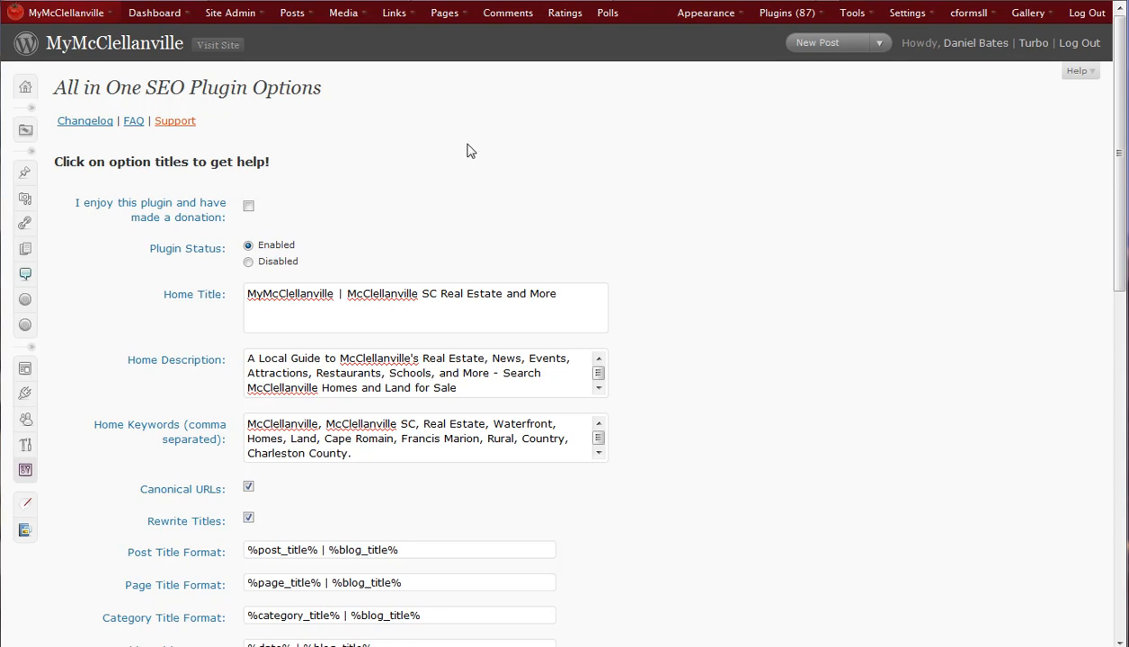
mouse_move(377, 184)
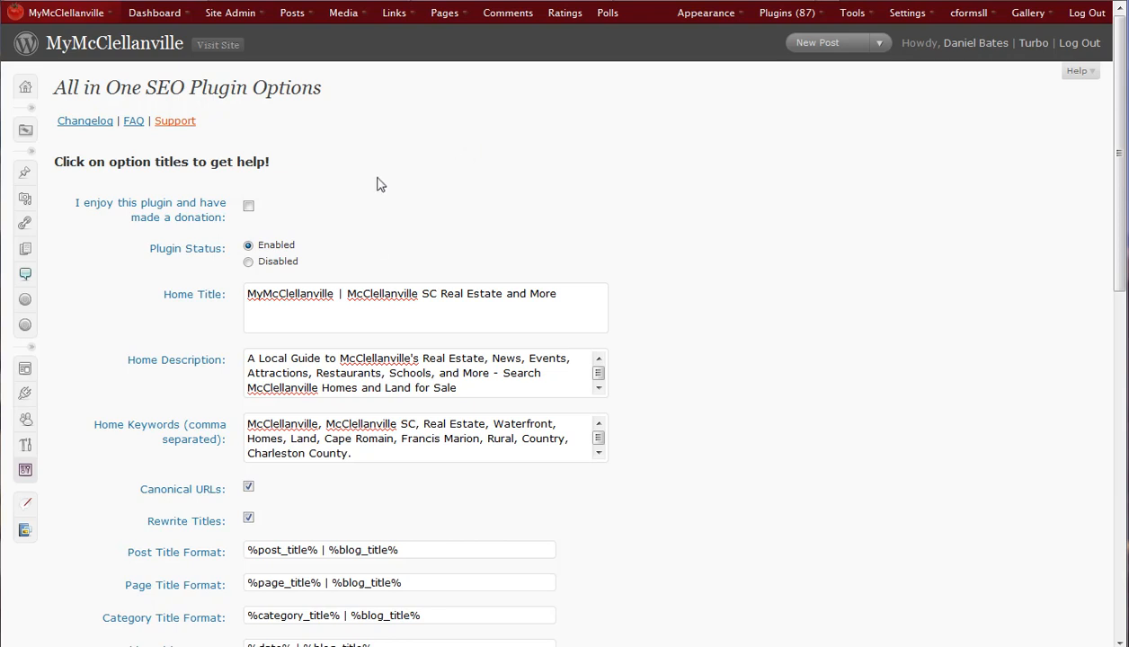
mouse_move(286, 207)
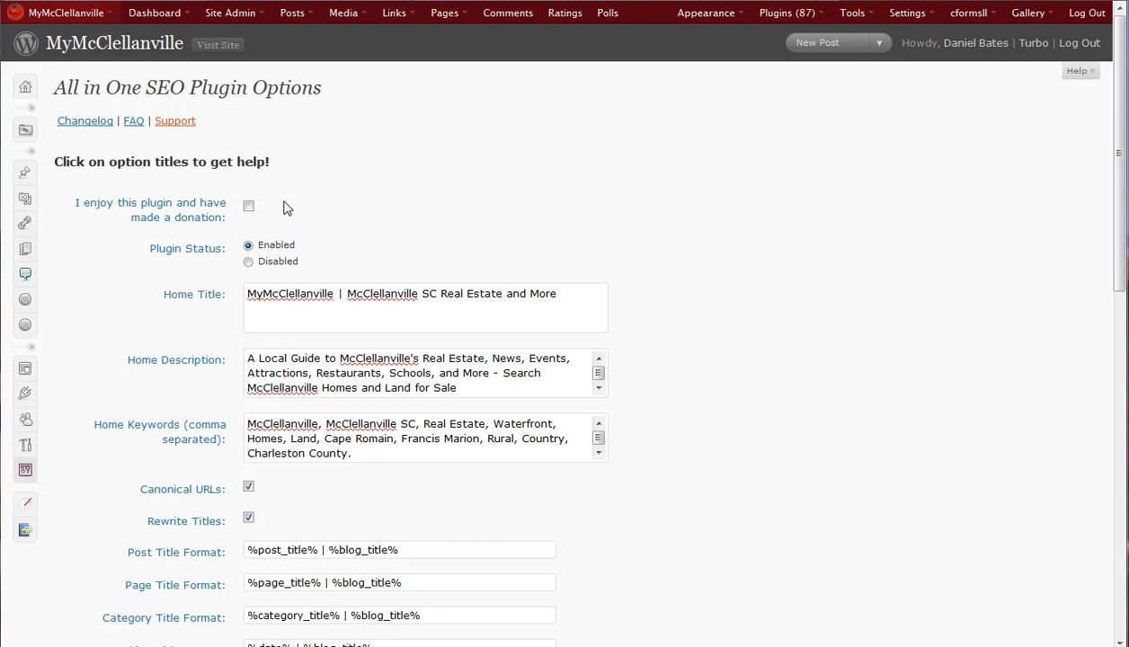
Highlight the plugin's Home Title and Home Description text to compare with Google's snippet
double_click(290, 295)
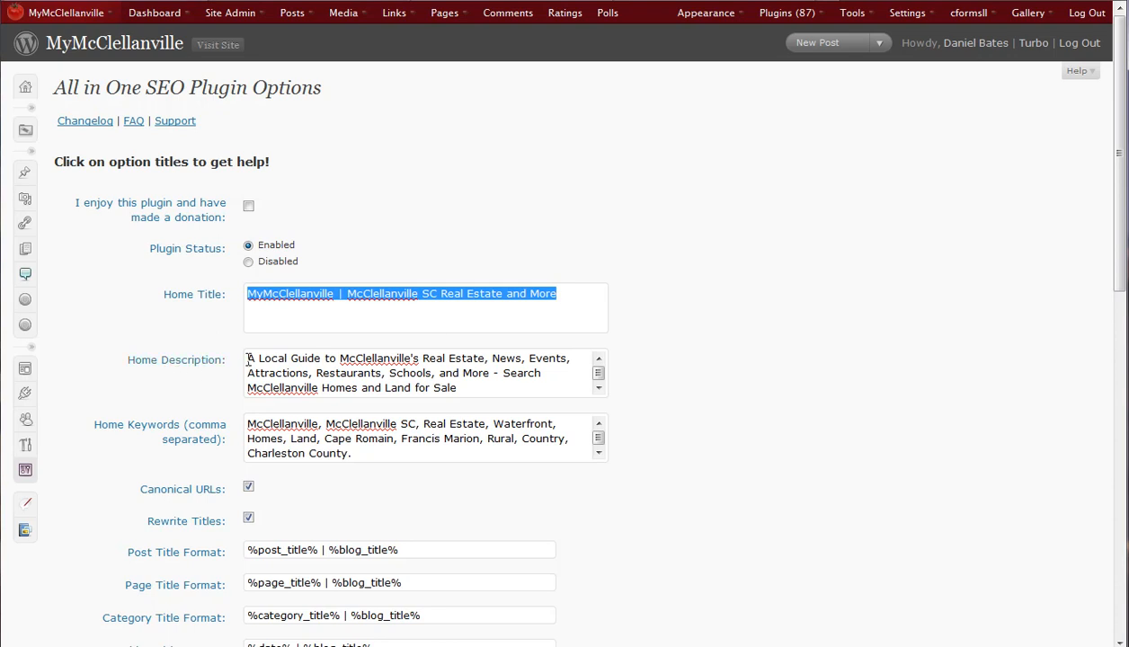
left_click(404, 373)
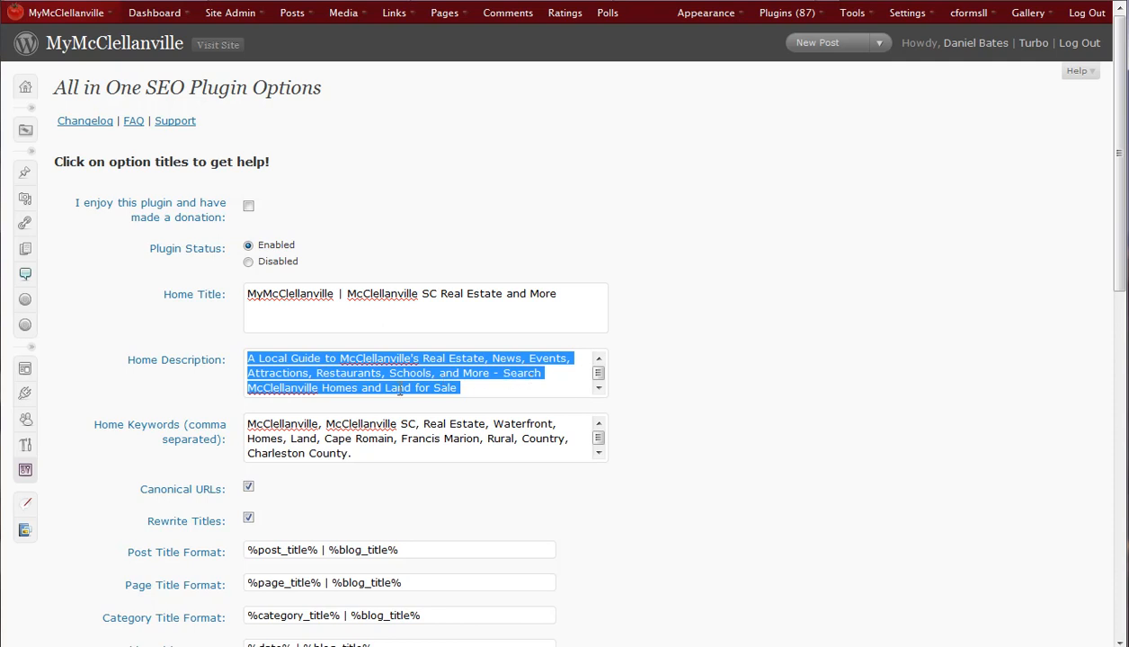
left_click(460, 388)
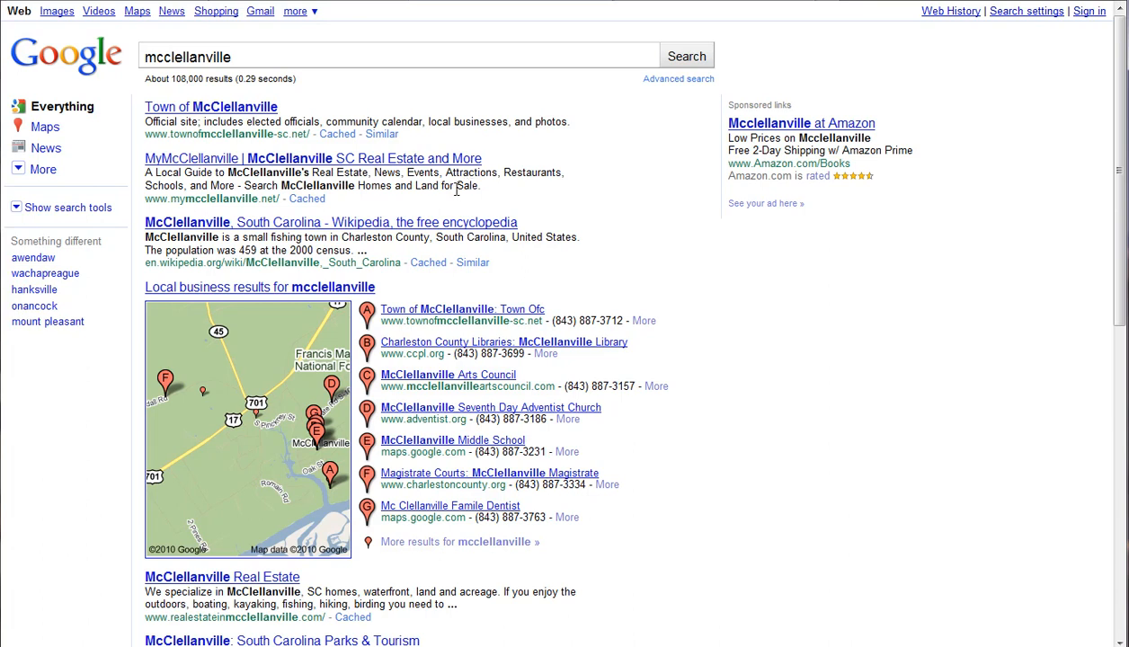
mouse_move(435, 185)
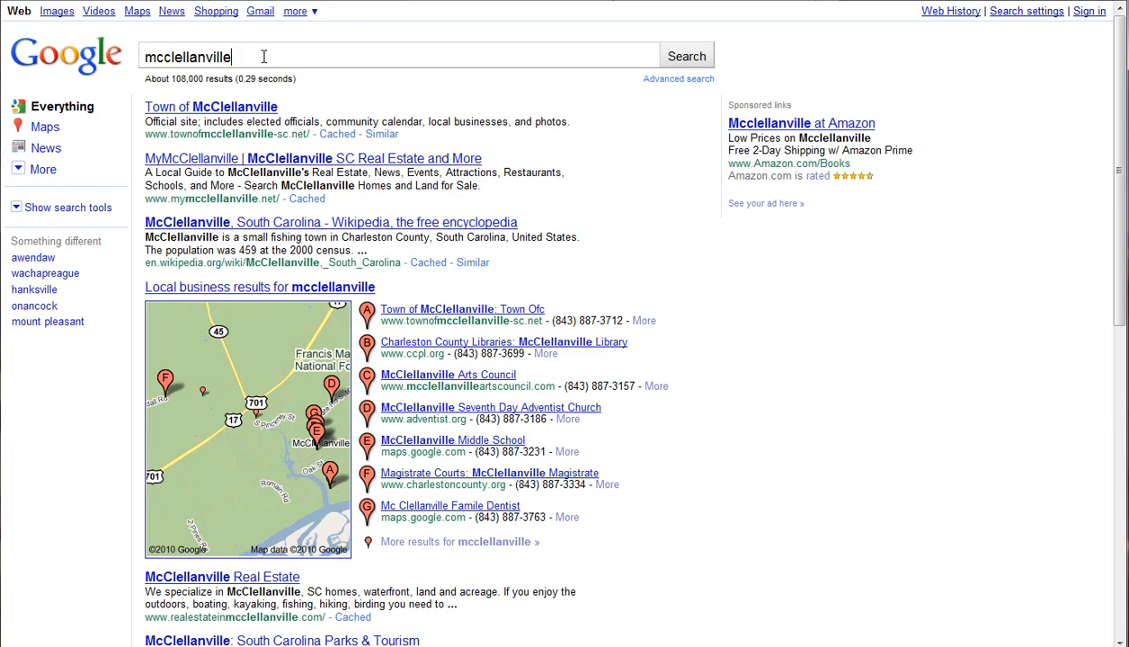
mouse_move(284, 62)
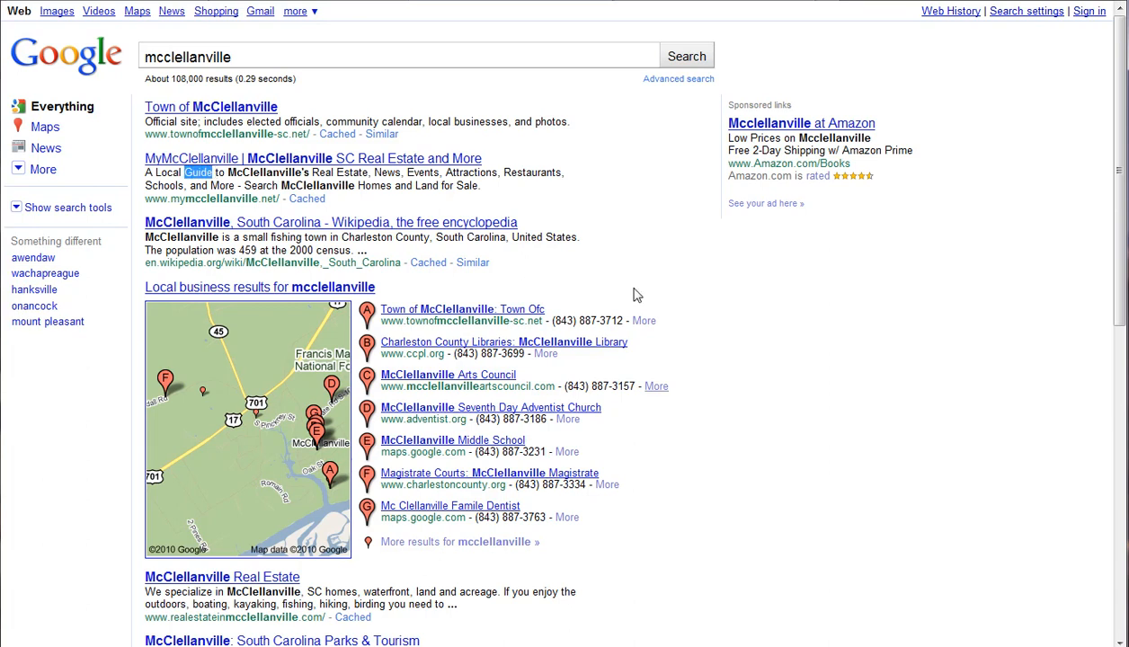
mouse_move(259, 424)
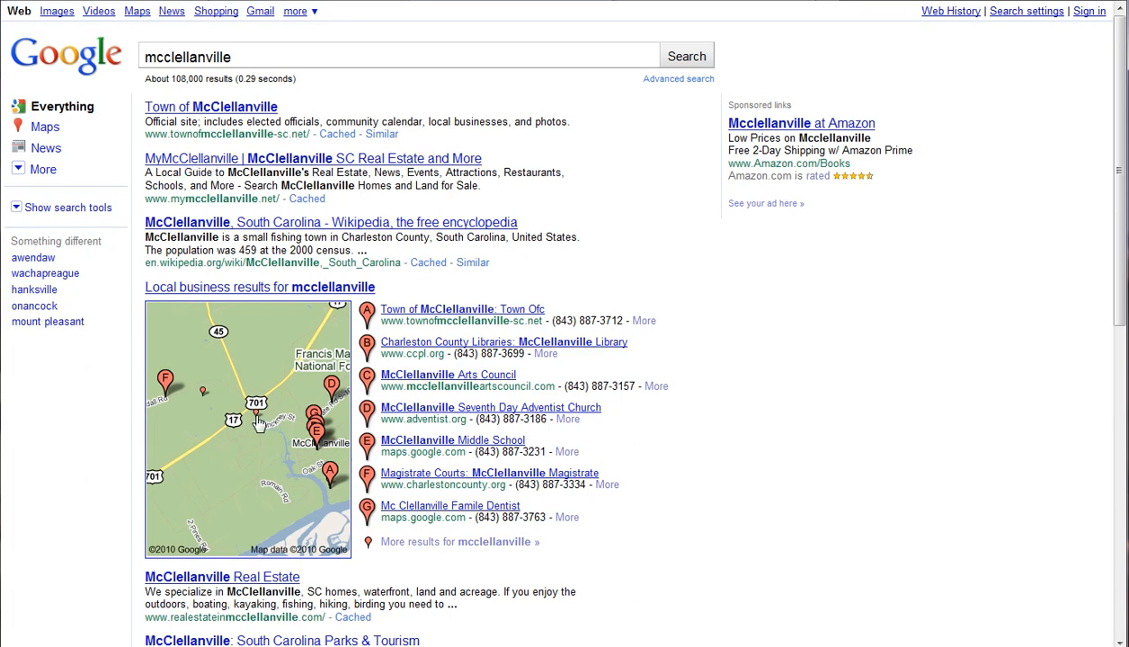
mouse_move(329, 177)
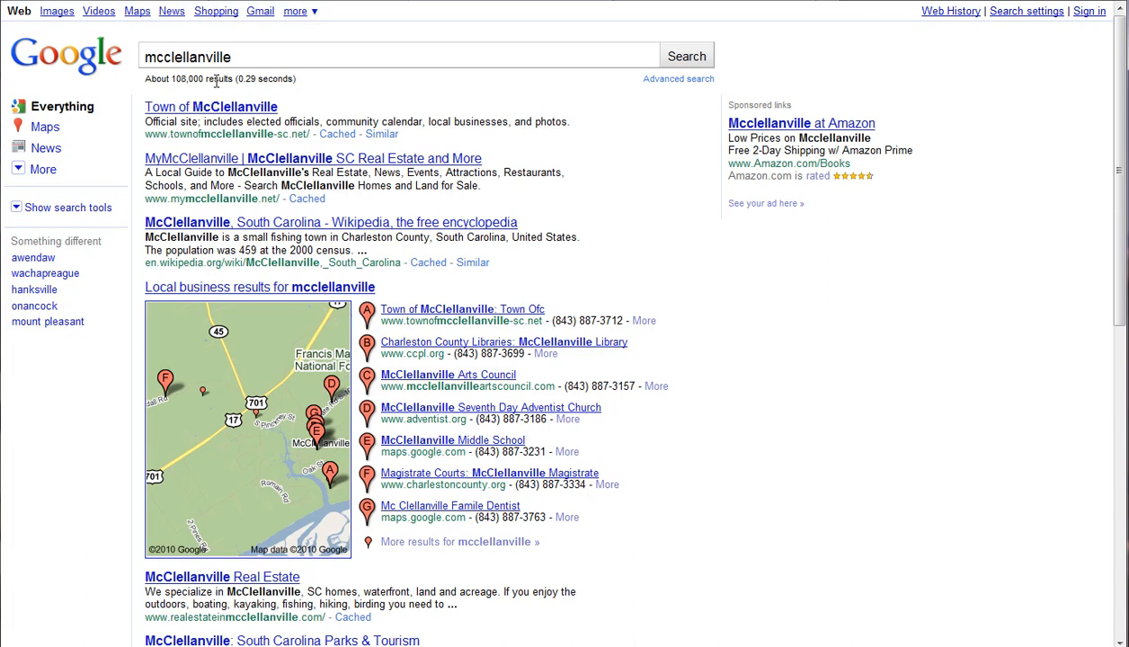
mouse_move(259, 178)
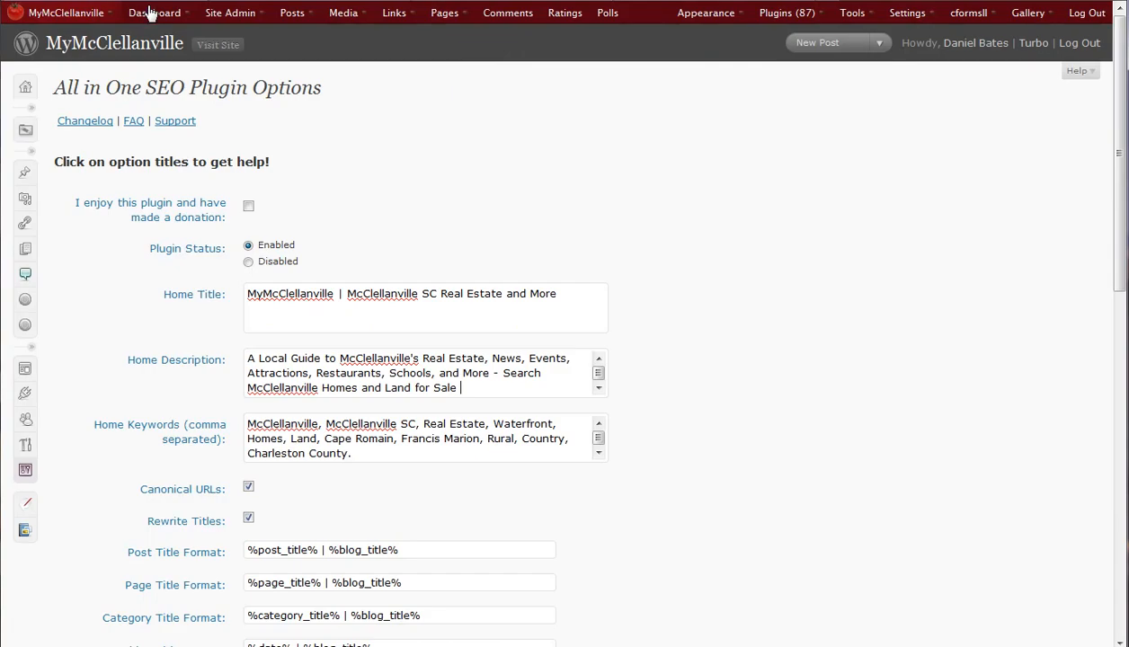
mouse_move(885, 29)
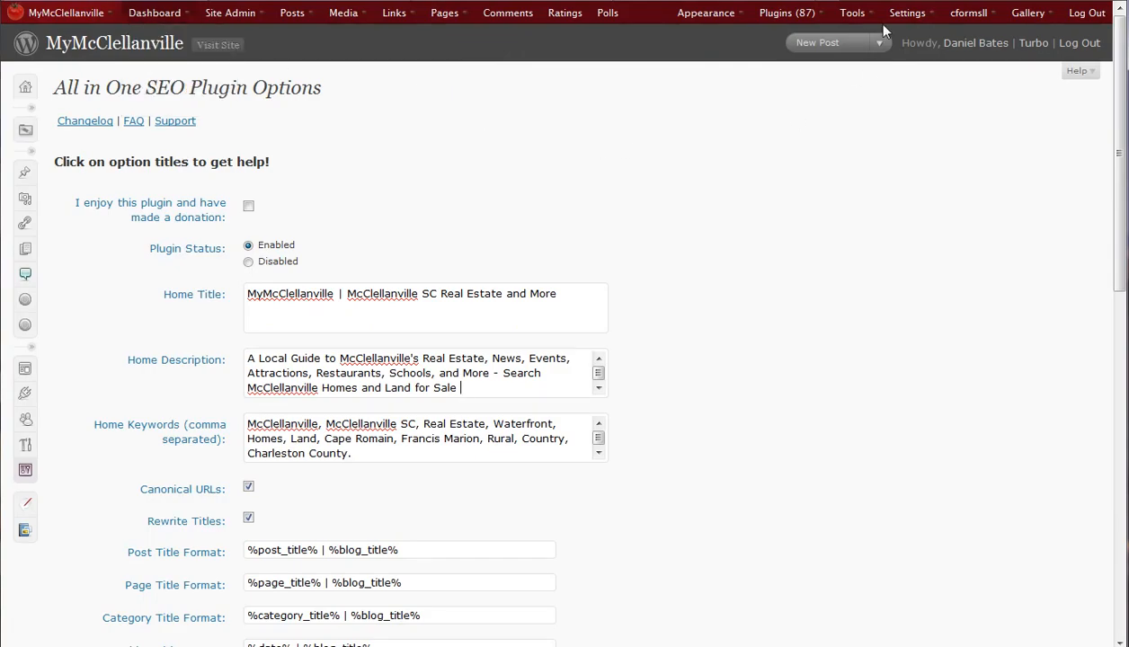
mouse_move(753, 259)
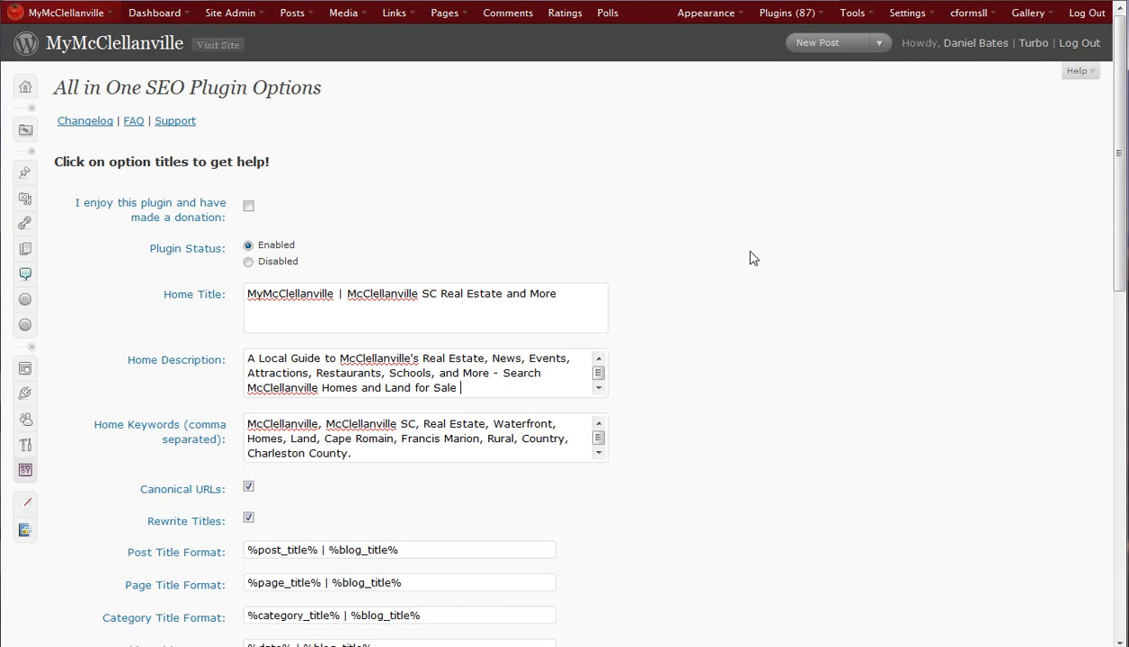
left_click(908, 12)
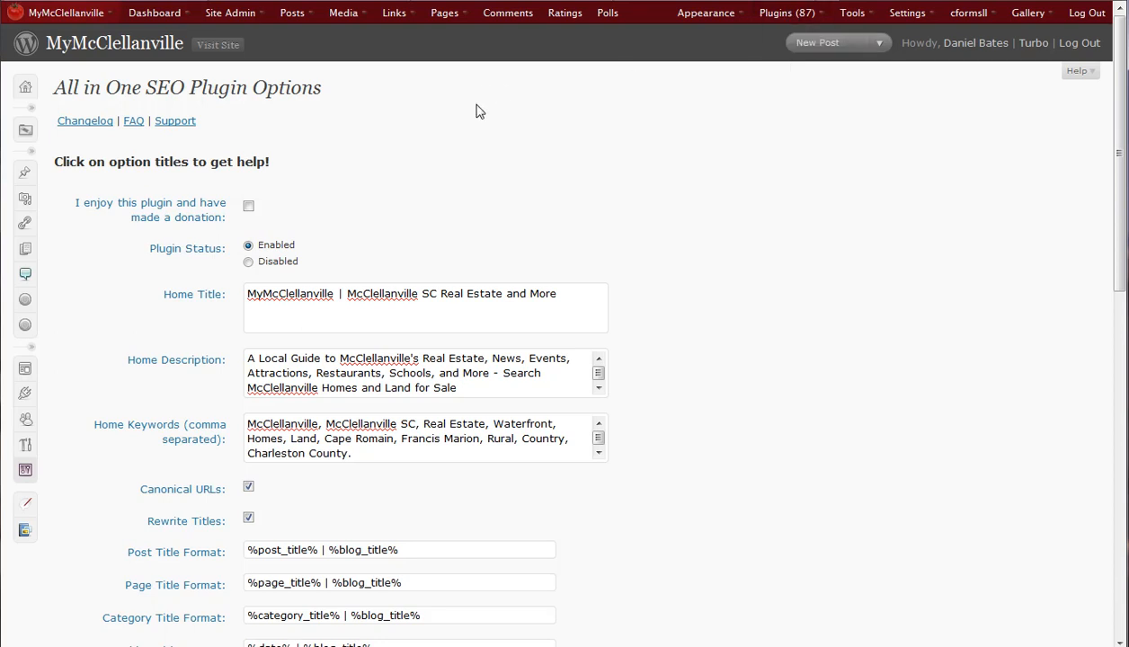
scroll("down", 3)
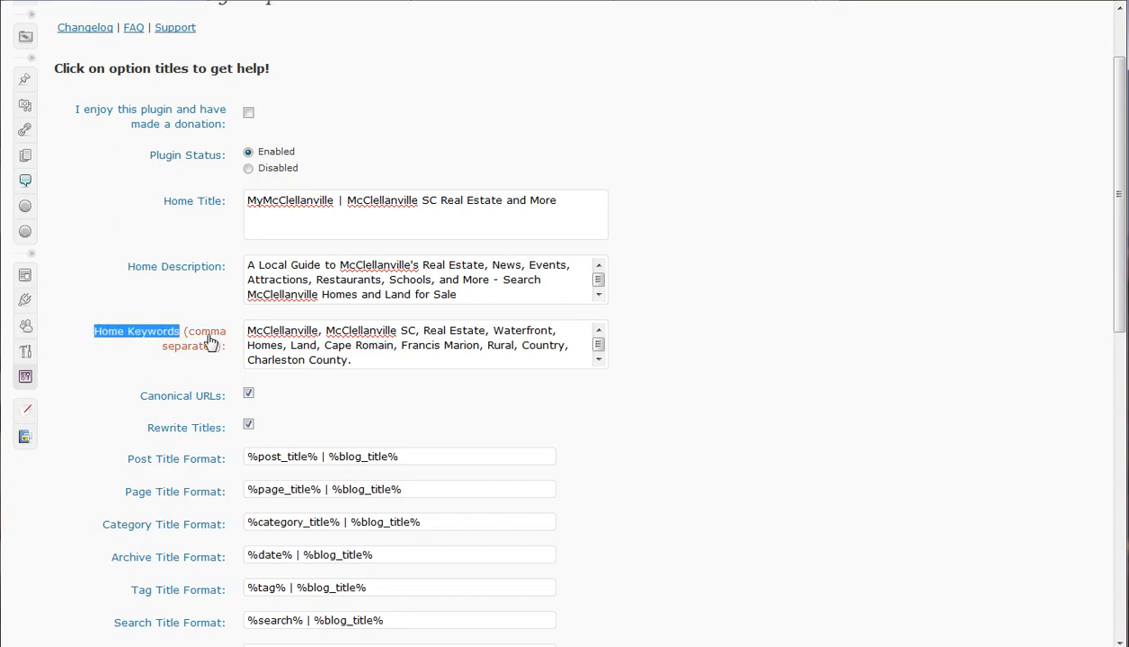
mouse_move(137, 330)
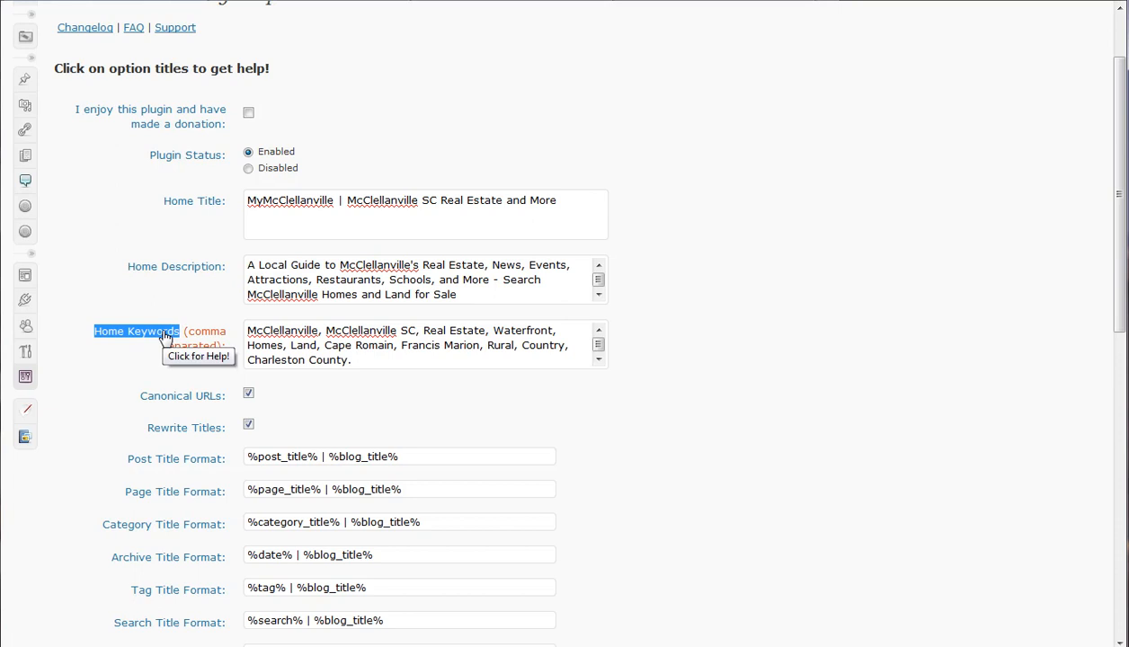
mouse_move(86, 338)
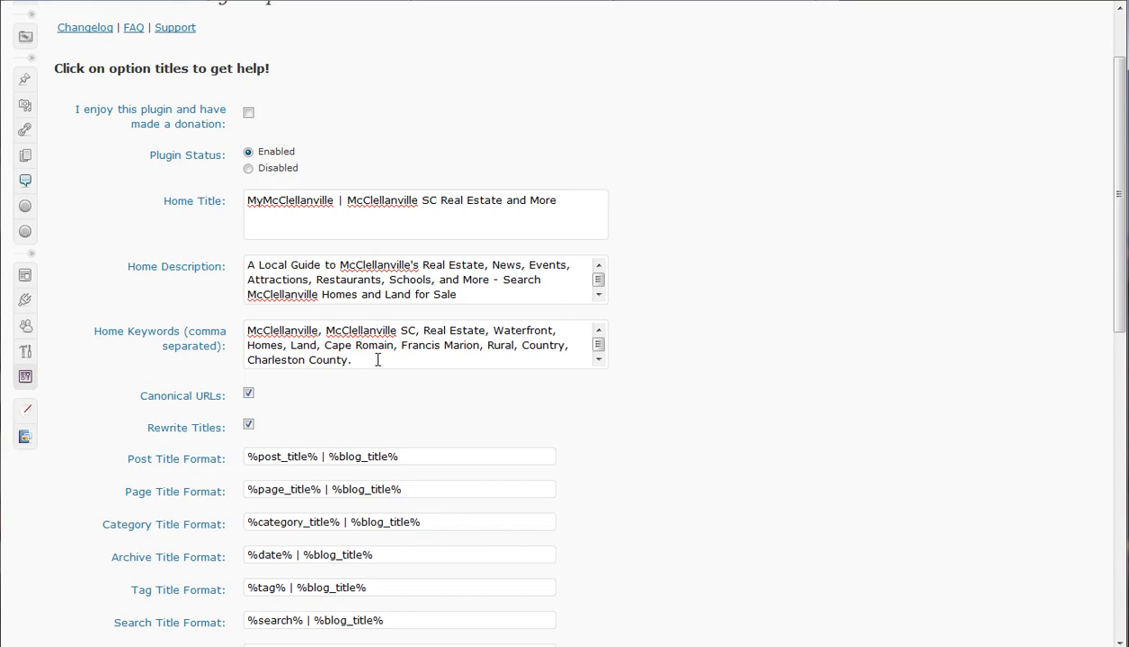
mouse_move(324, 339)
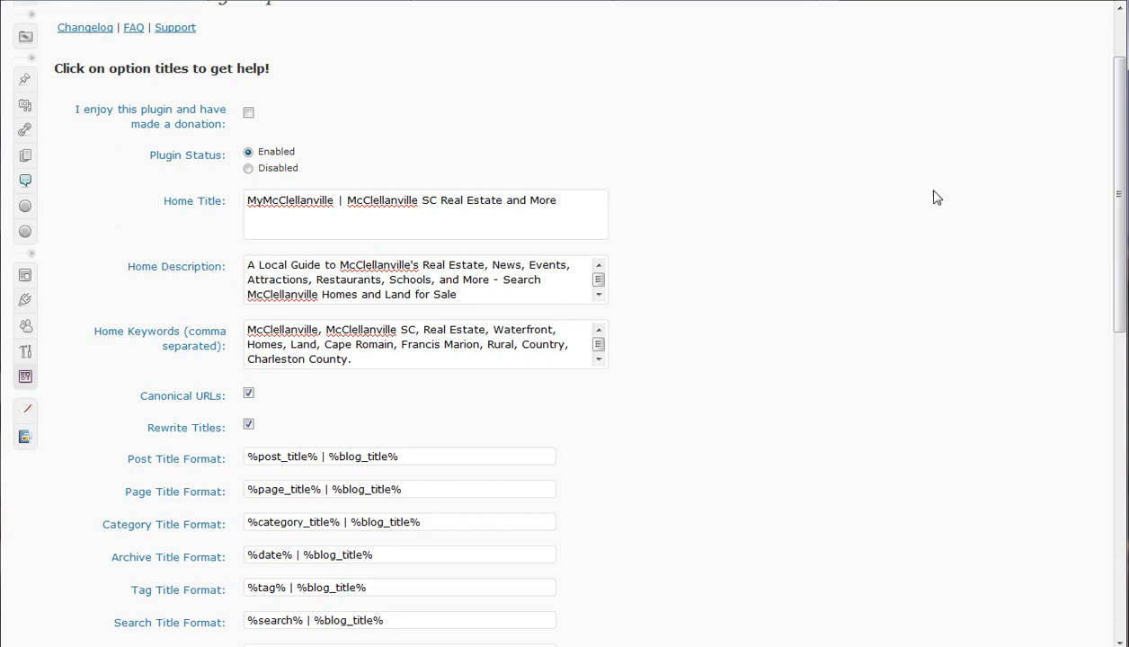
scroll("down", 3)
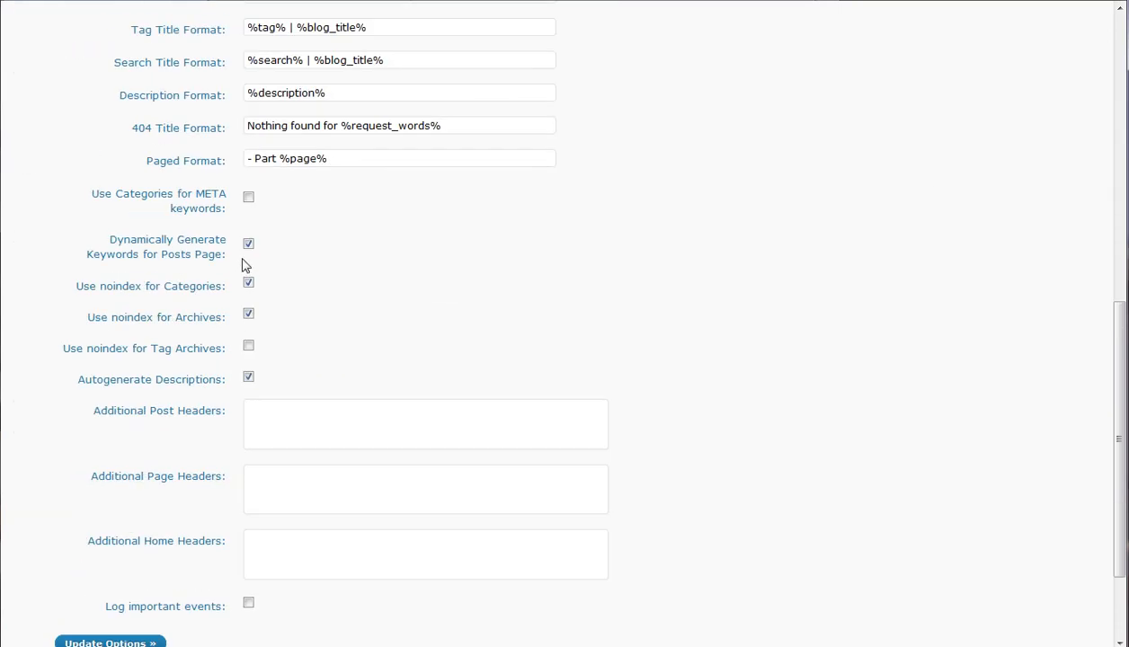
scroll("down", 3)
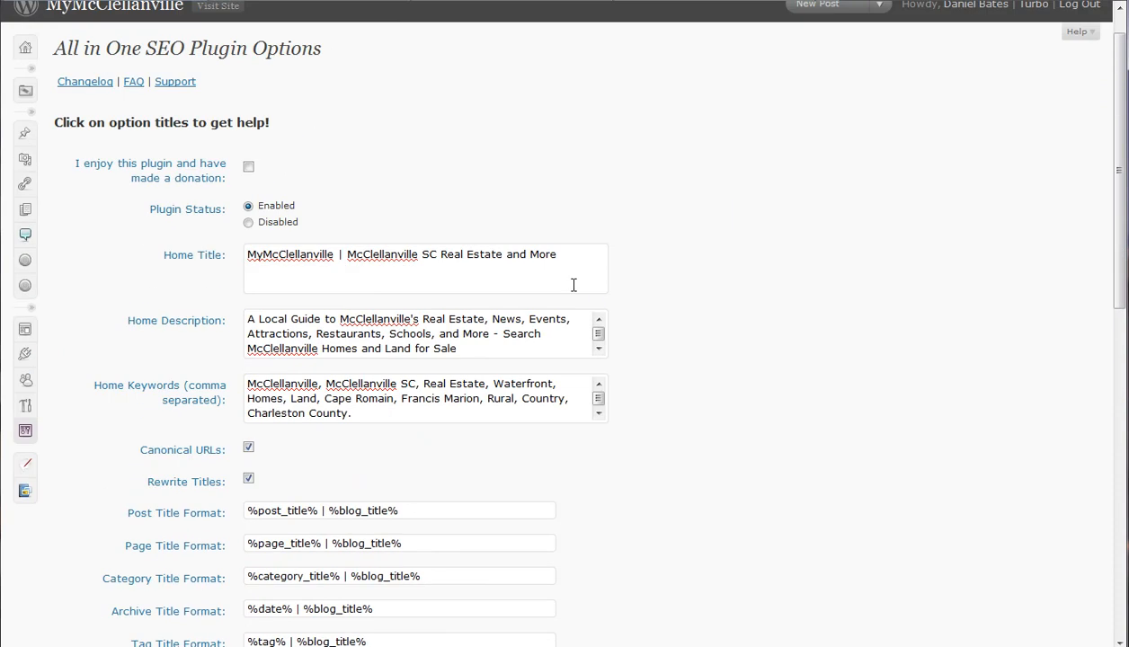
mouse_move(239, 287)
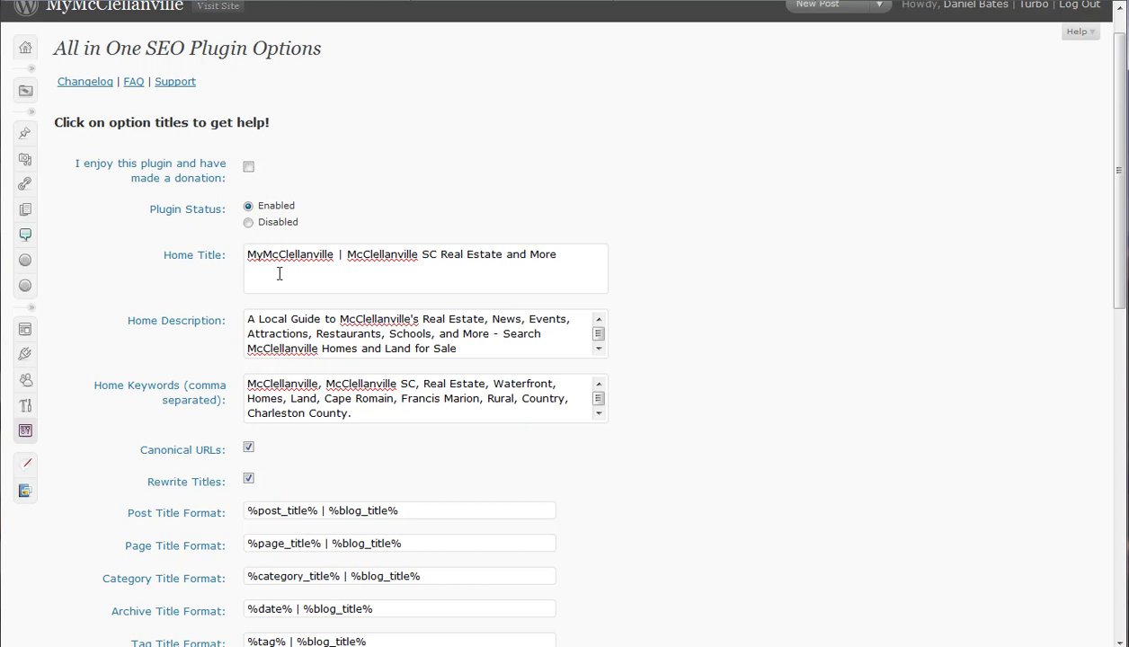
mouse_move(252, 322)
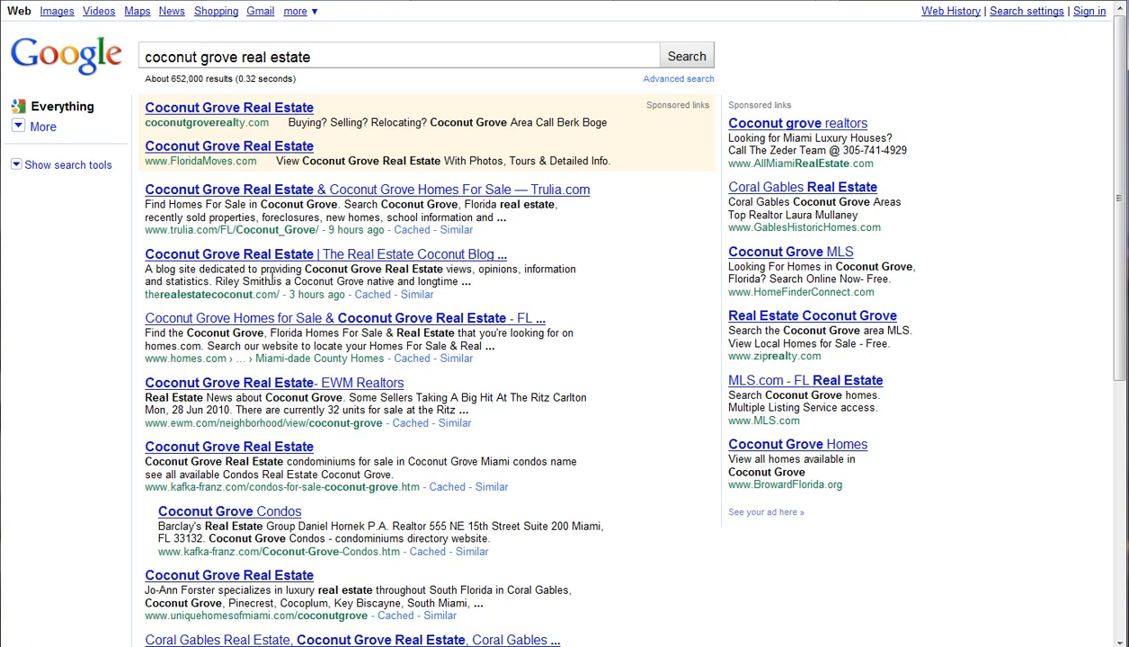
mouse_move(496, 262)
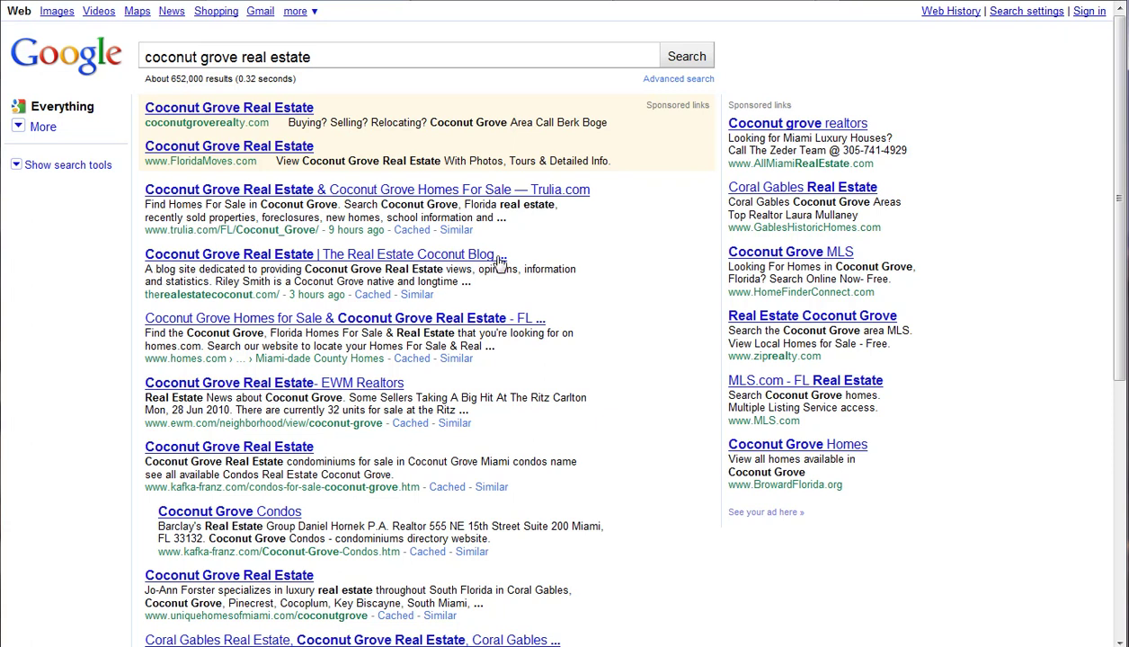
mouse_move(501, 266)
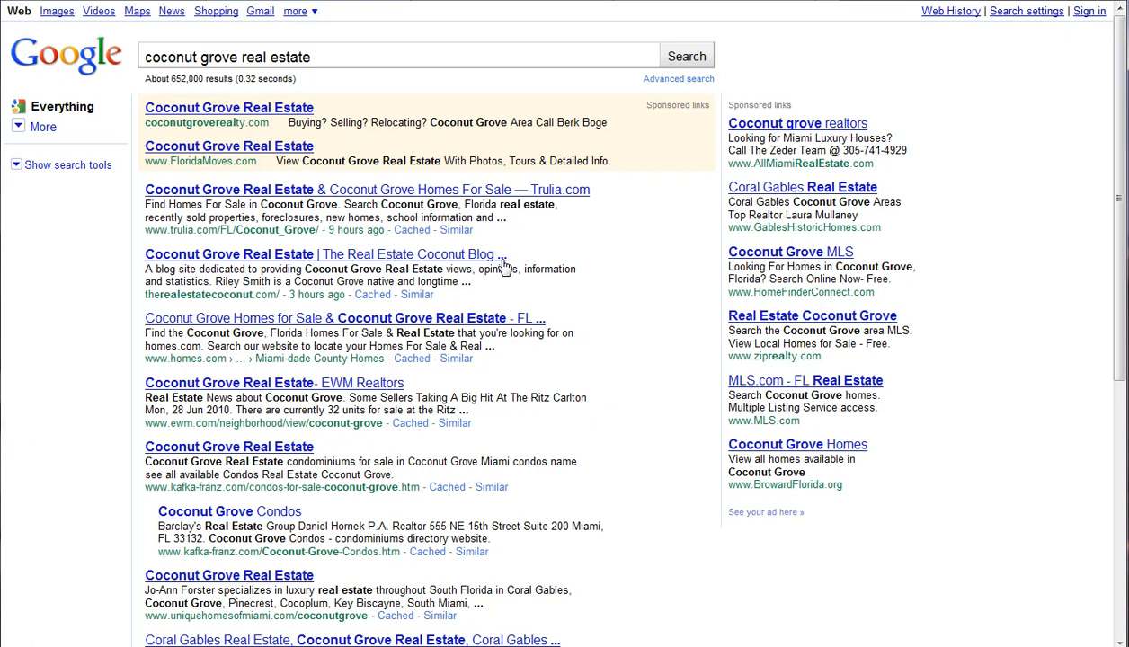
mouse_move(474, 287)
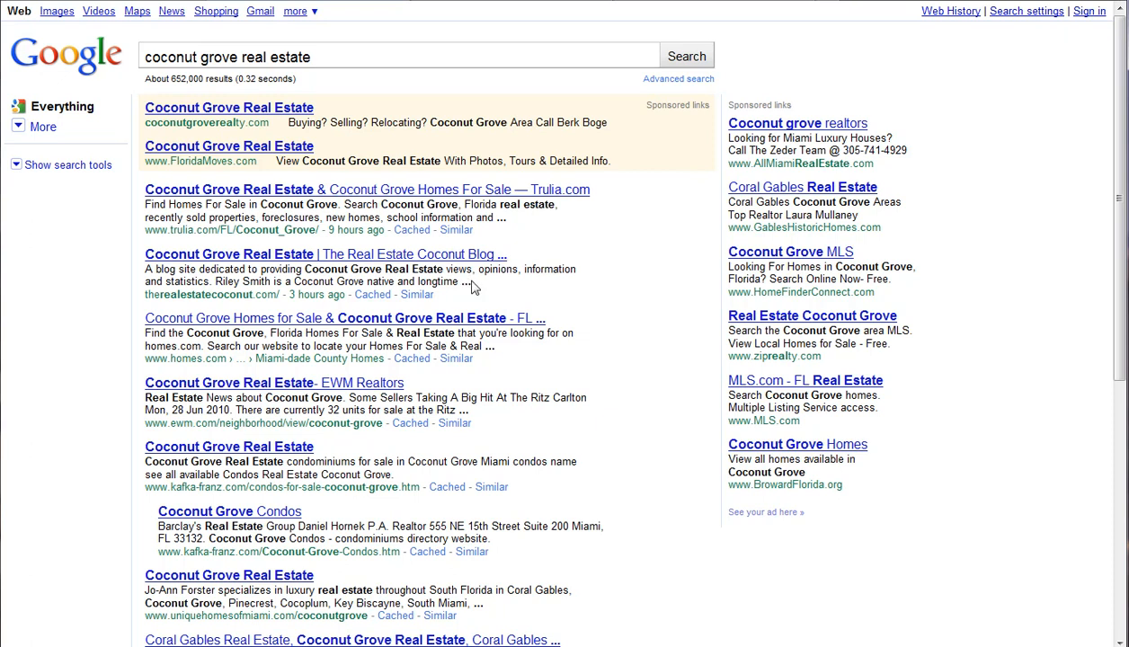
mouse_move(503, 266)
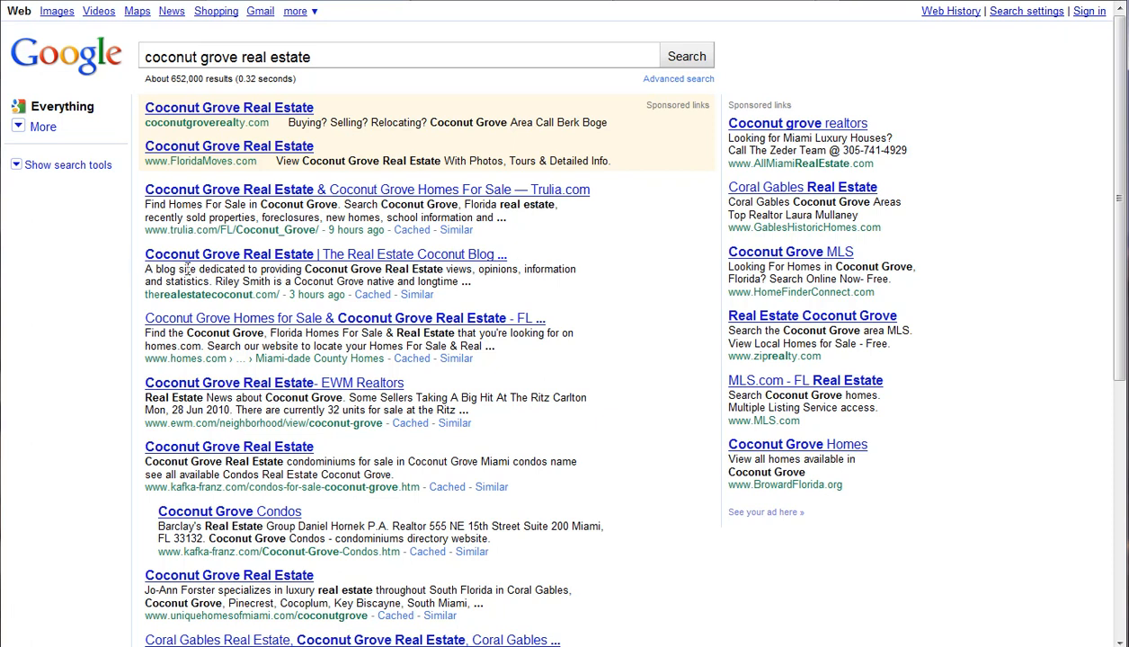
mouse_move(403, 7)
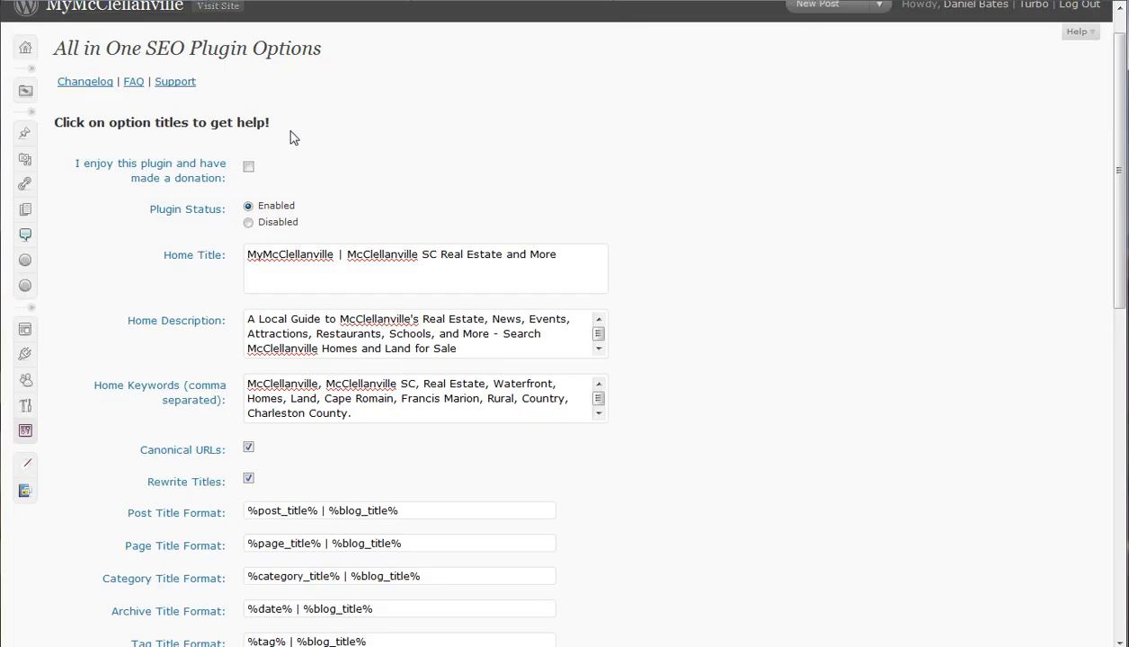
mouse_move(583, 243)
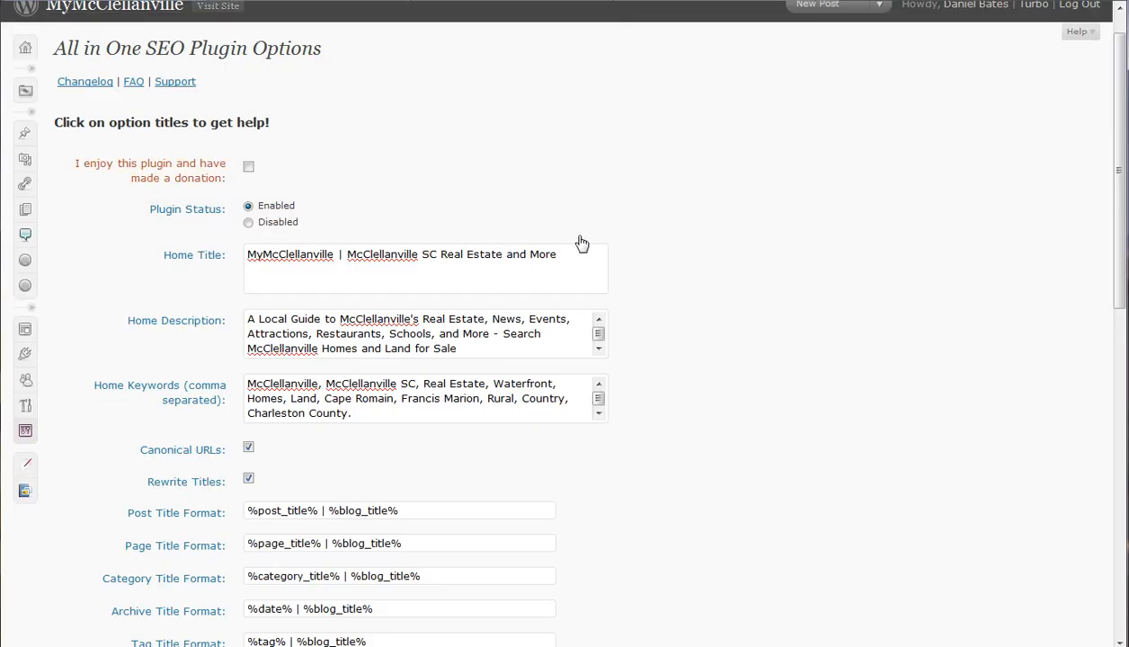
mouse_move(554, 68)
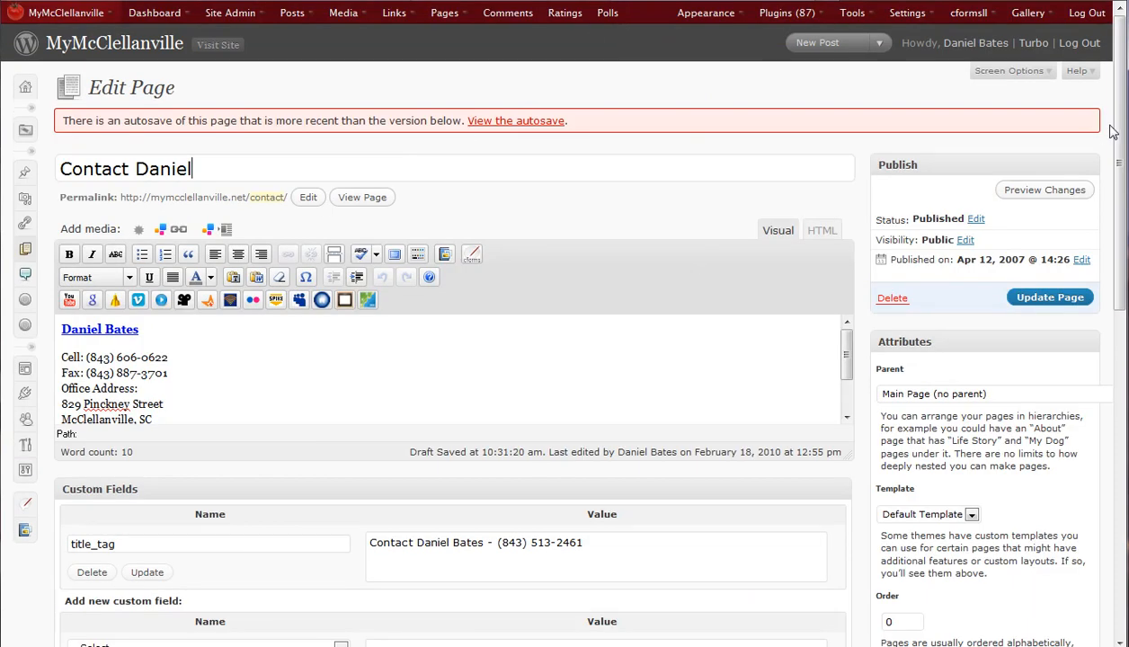
Reach the Contact Daniel page's All in One SEO Pack box and focus its Description field
scroll("down", 3)
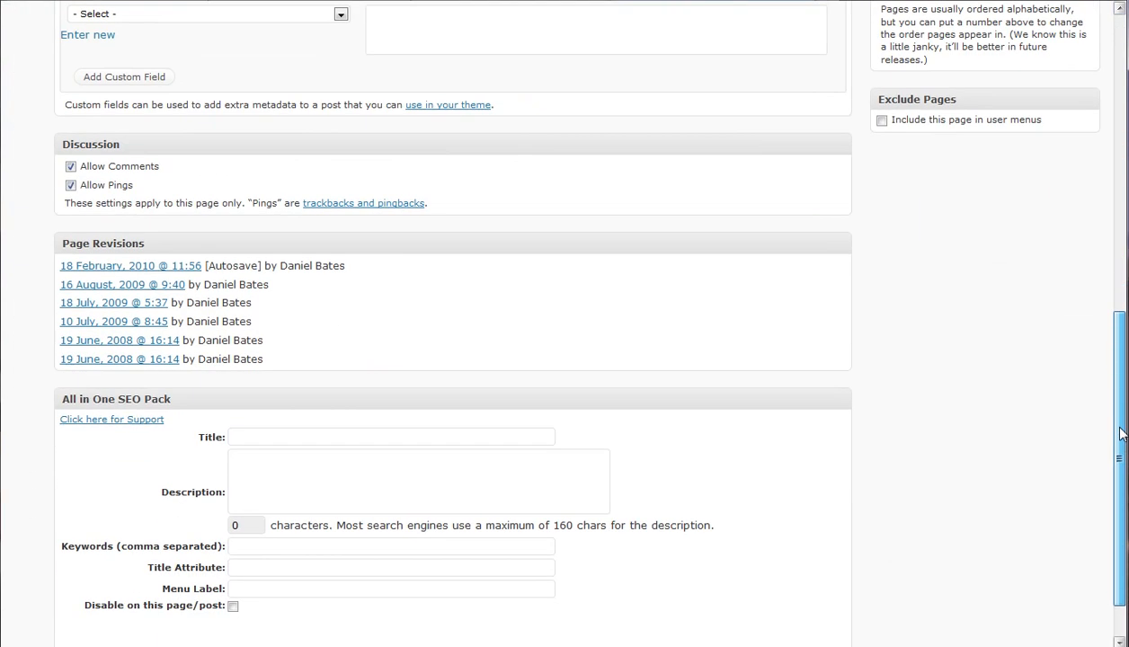
scroll("down", 3)
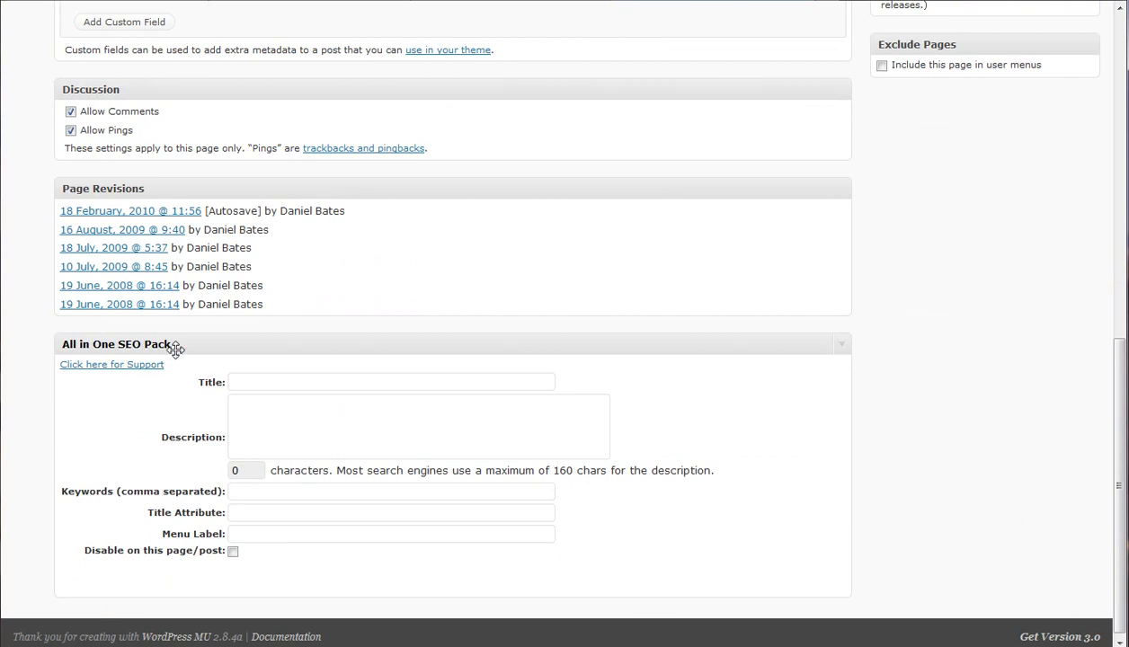
scroll("up", 3)
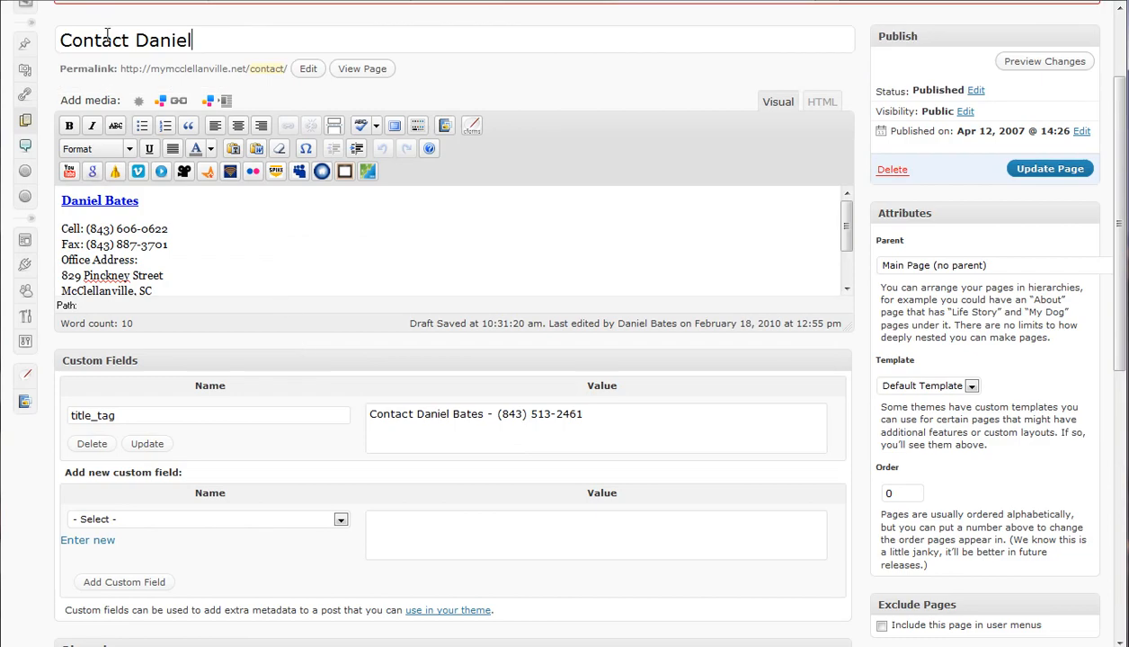
scroll("down", 3)
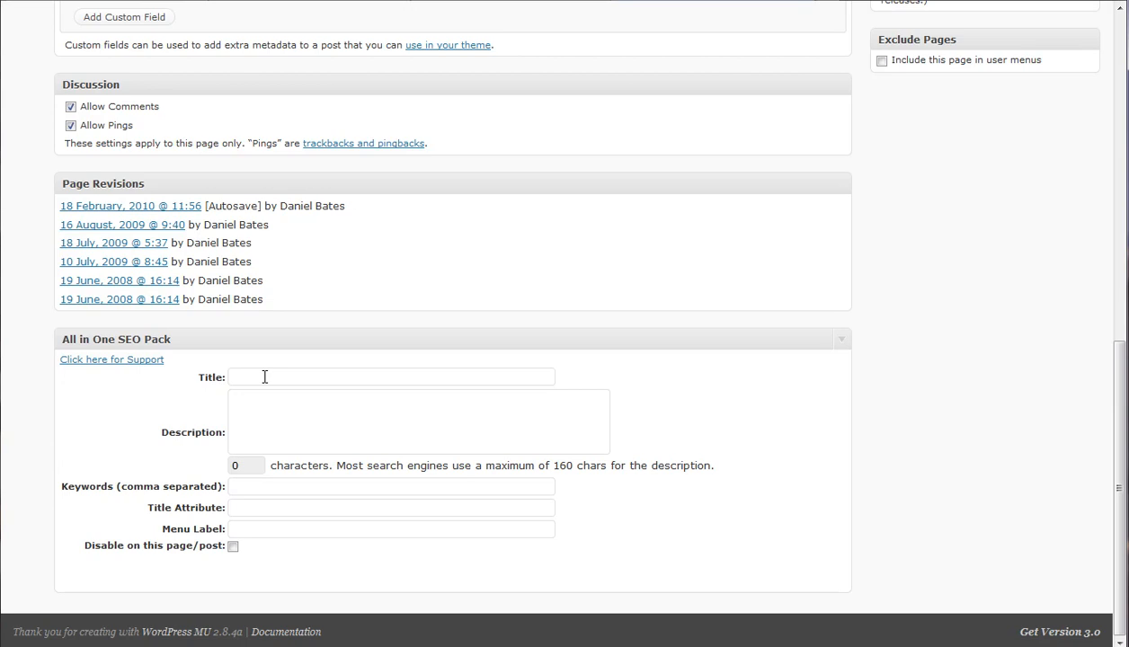
mouse_move(277, 370)
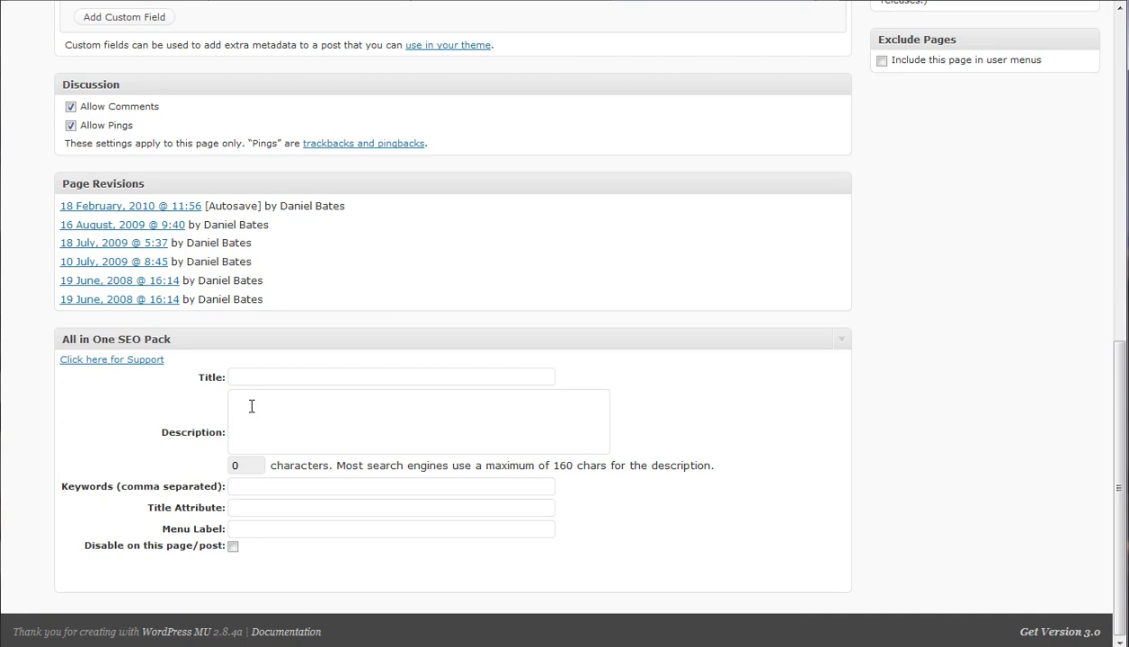
left_click(417, 420)
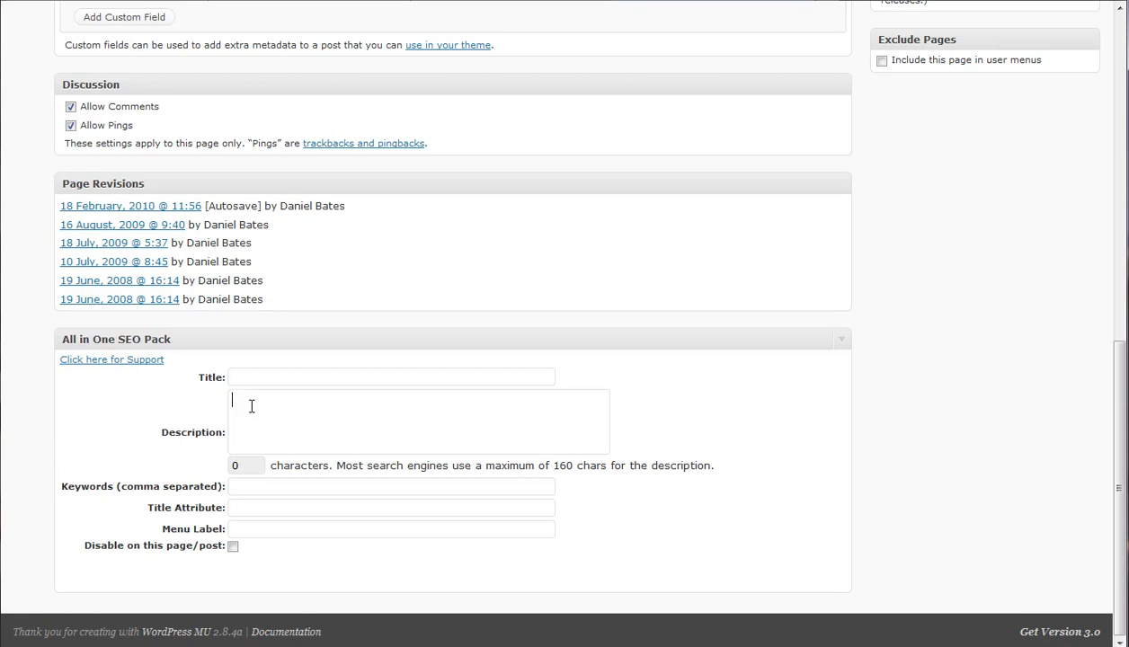
mouse_move(511, 201)
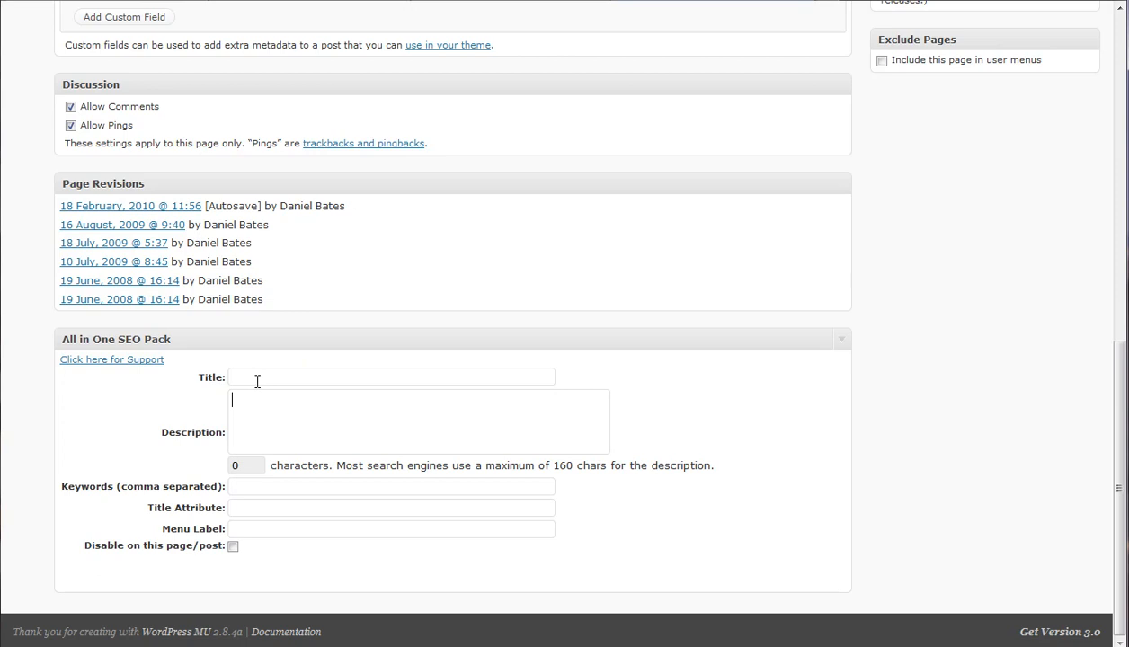
scroll("up", 3)
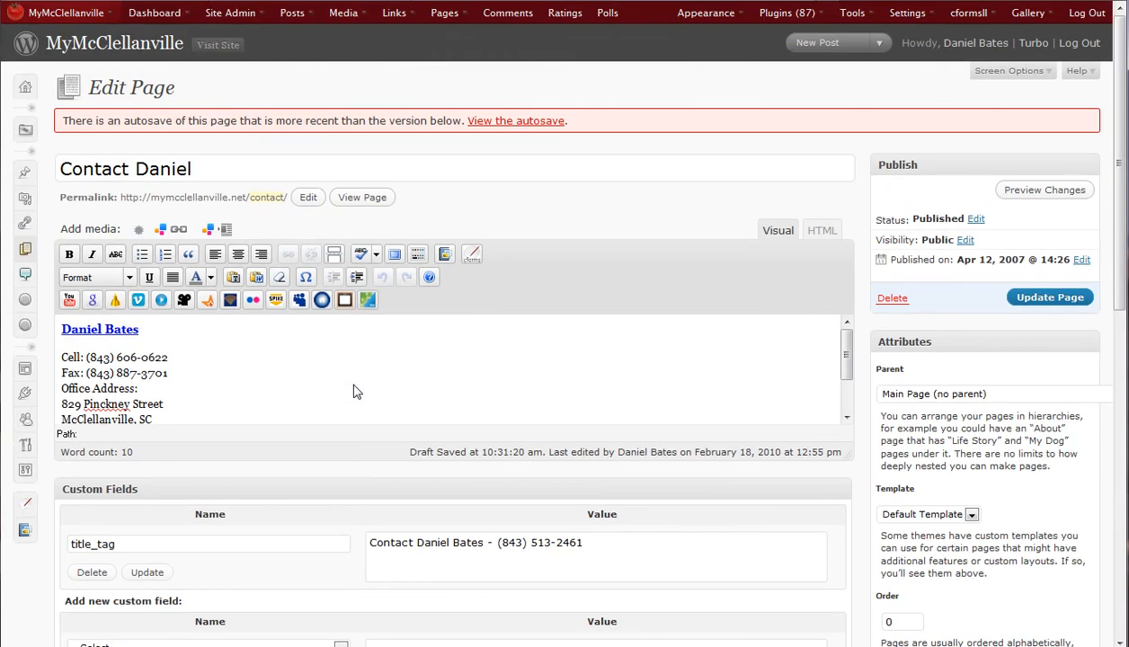
mouse_move(316, 97)
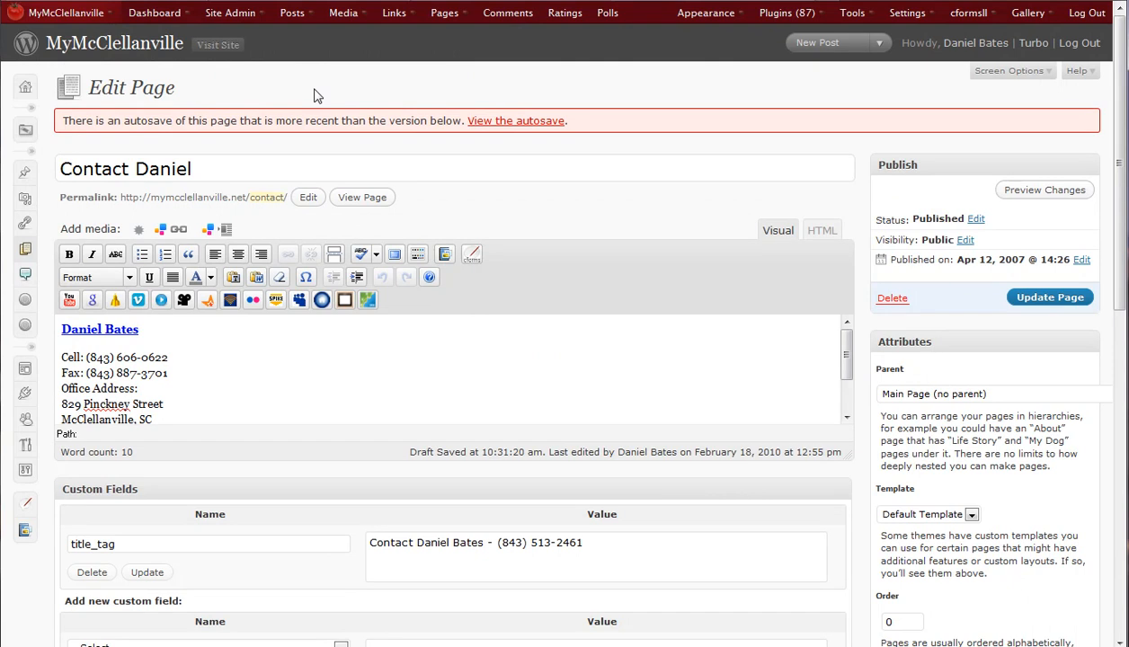
mouse_move(103, 578)
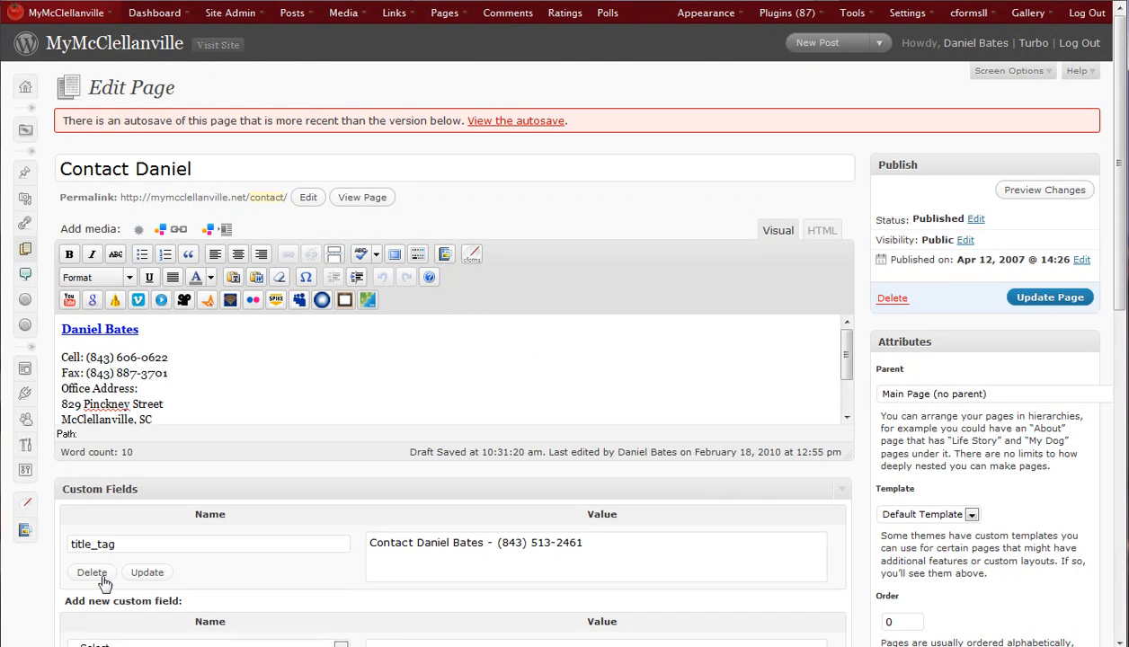